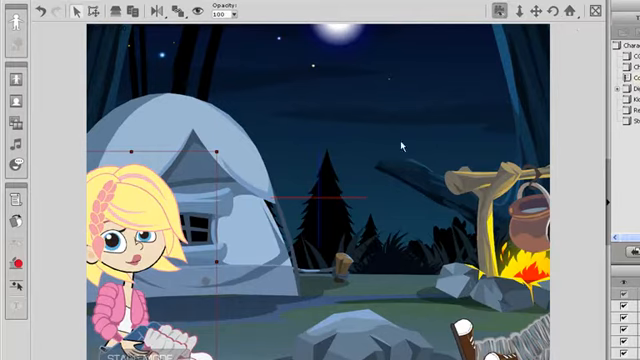
{"action": "mouse_move", "coordinate": [586, 20]}
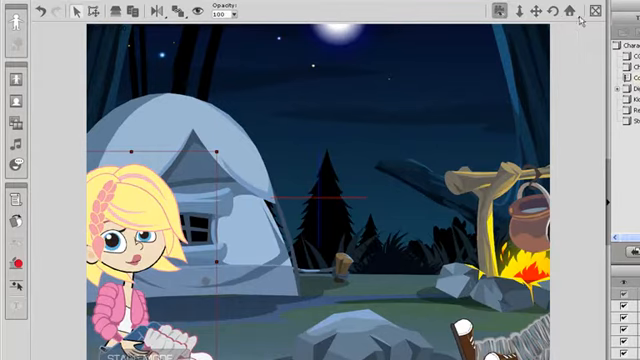
Select the camera tool to frame the blonde girl before the tent close up
{"action": "left_click", "coordinate": [537, 14]}
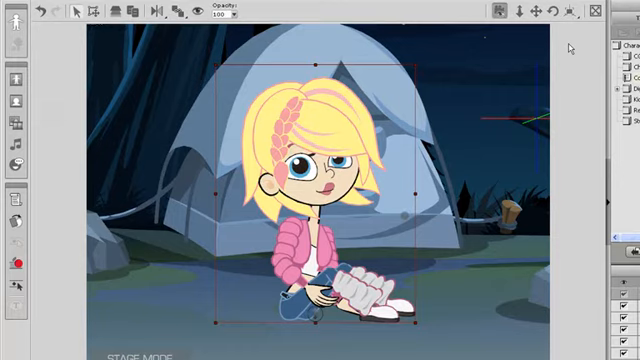
{"action": "mouse_move", "coordinate": [597, 12]}
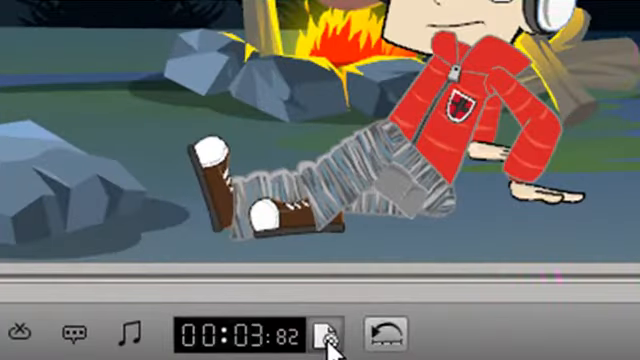
In Project Settings, change the camera from perspective to orthographic
{"action": "left_click", "coordinate": [321, 330]}
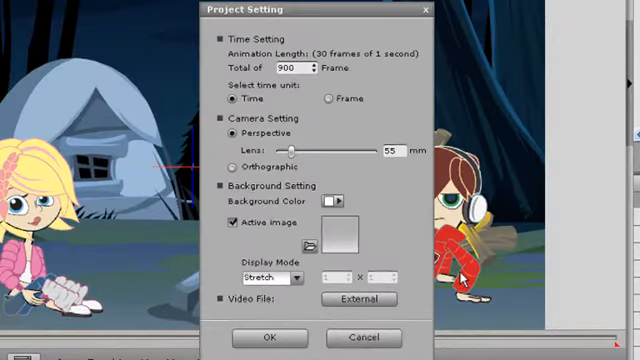
{"action": "left_click", "coordinate": [234, 166]}
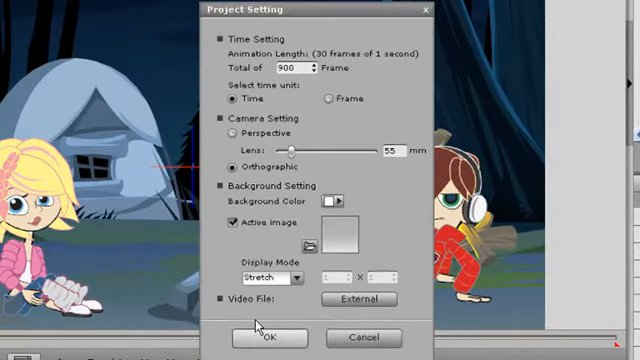